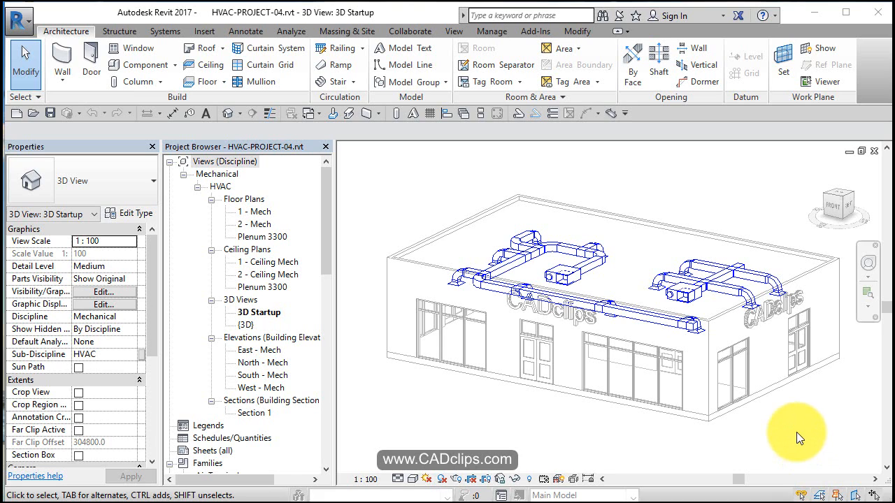
mouse_move(621, 288)
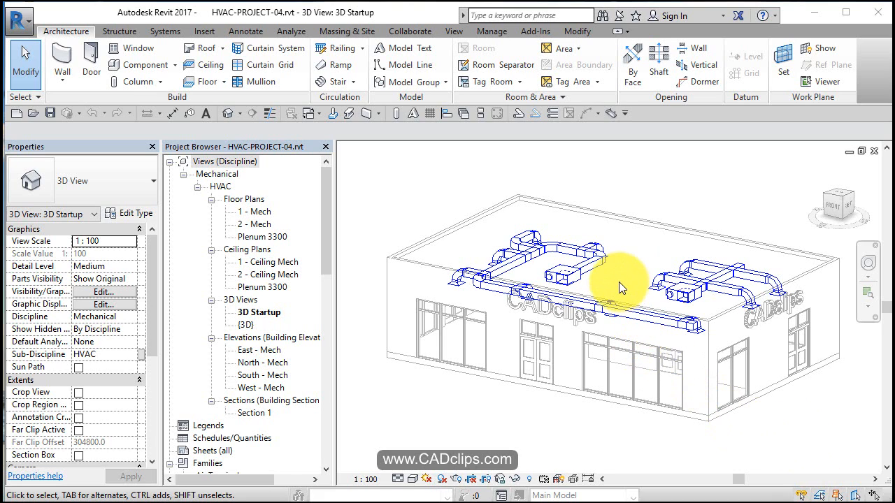
mouse_move(269, 243)
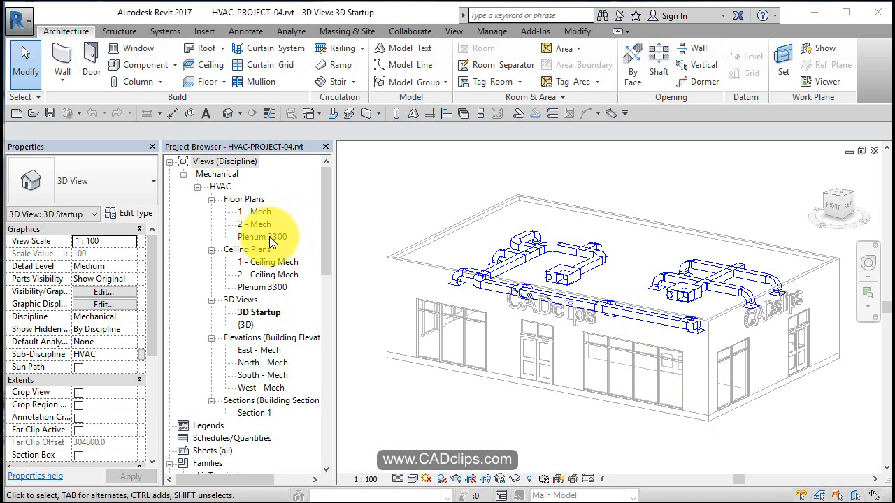
Open the Plenum 3300 floor plan from the Project Browser to view the supply ductwork.
double_click(262, 236)
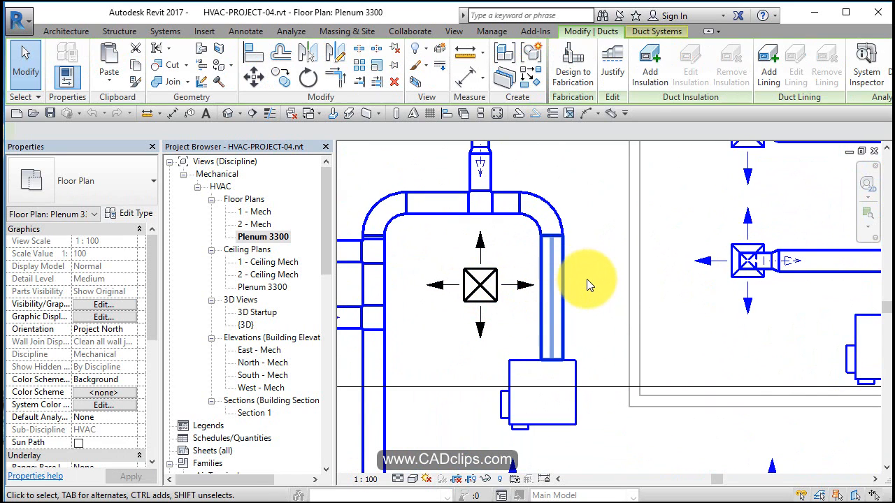
click(552, 294)
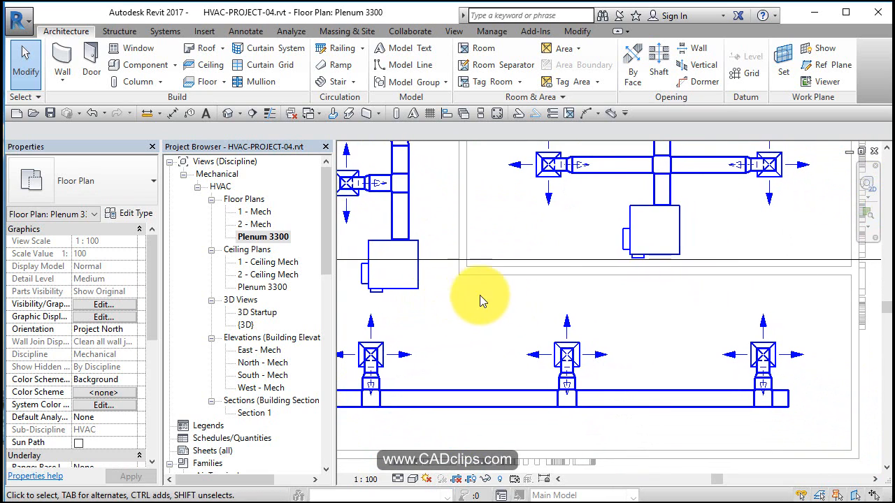
mouse_move(822, 306)
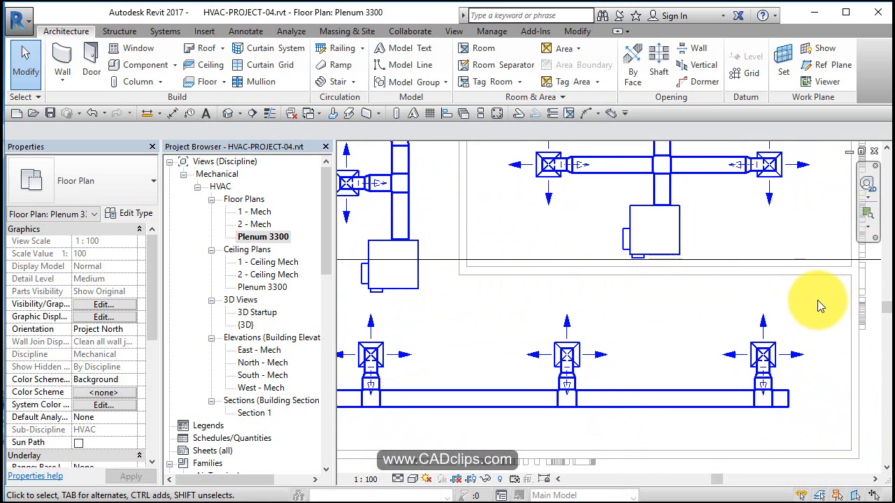
mouse_move(556, 304)
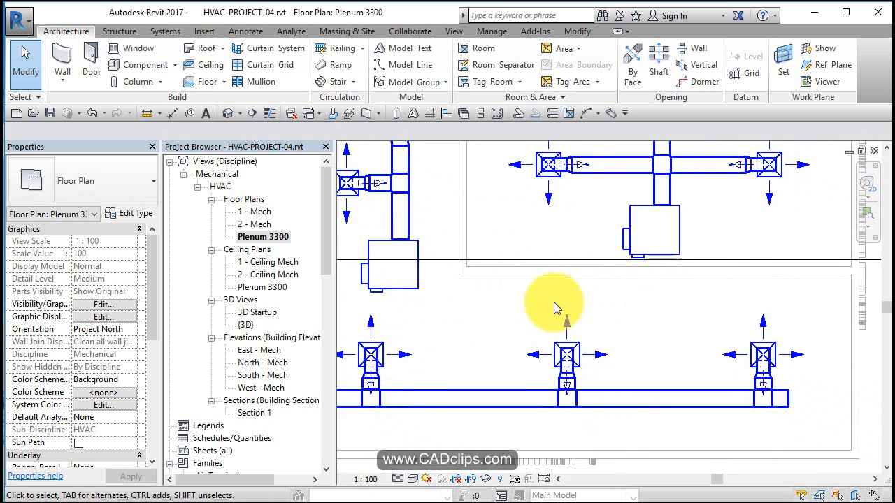
Draw a return-air duct from the left VAV unit eastward across the plenum plan.
click(391, 270)
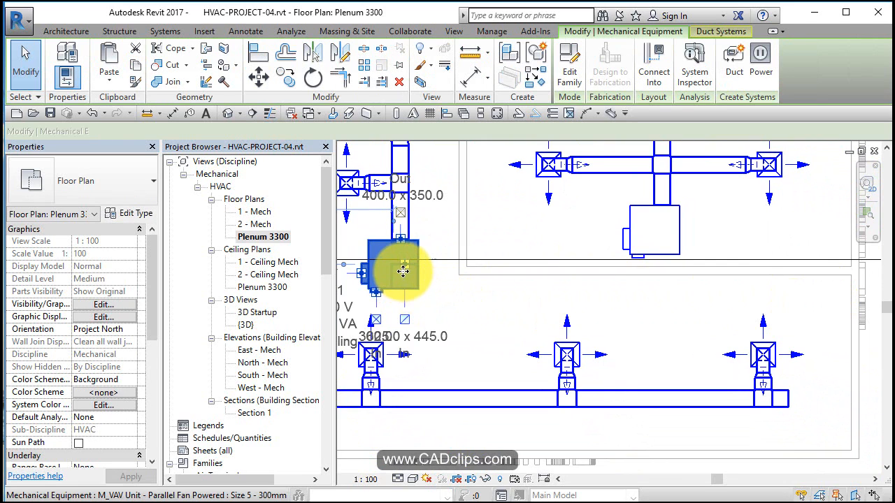
right_click(402, 271)
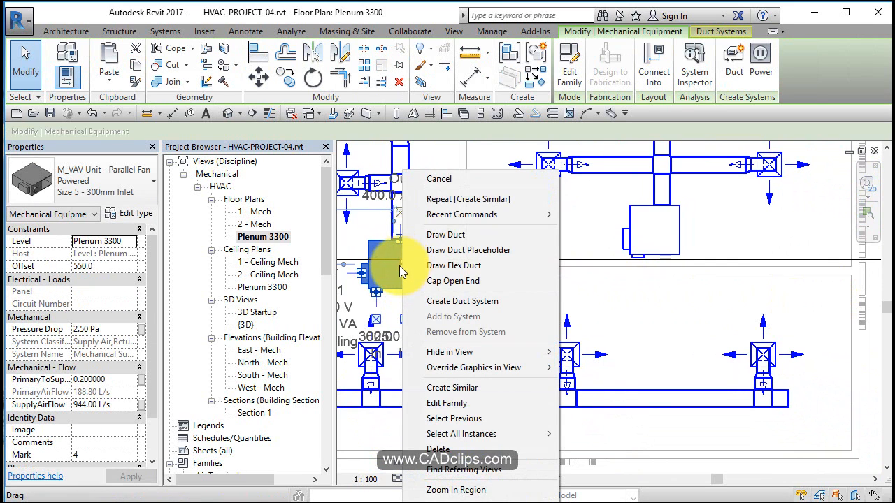
click(445, 234)
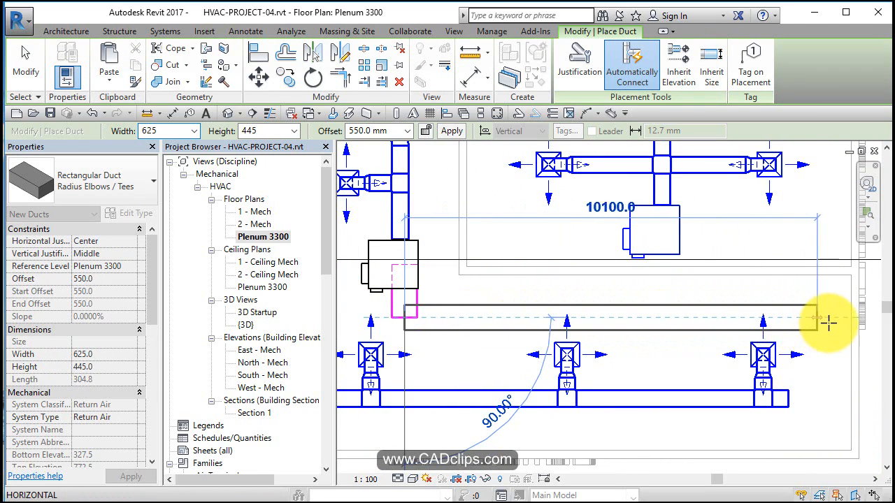
click(803, 320)
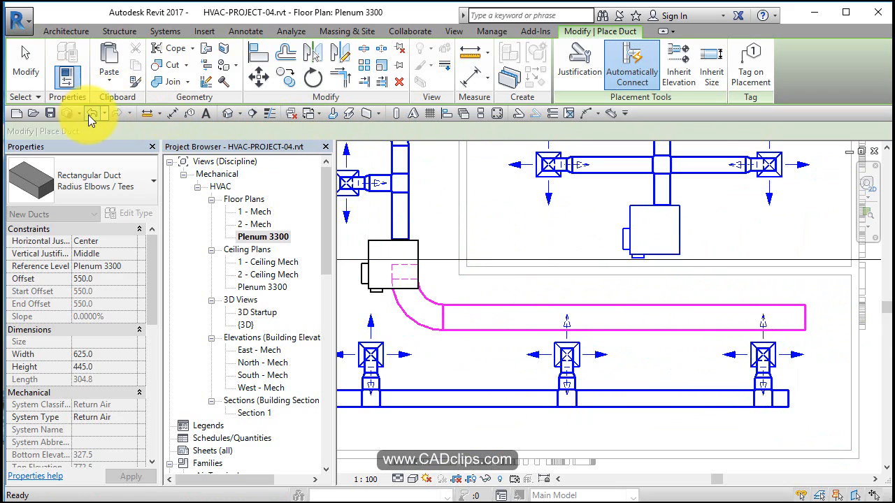
mouse_move(567, 323)
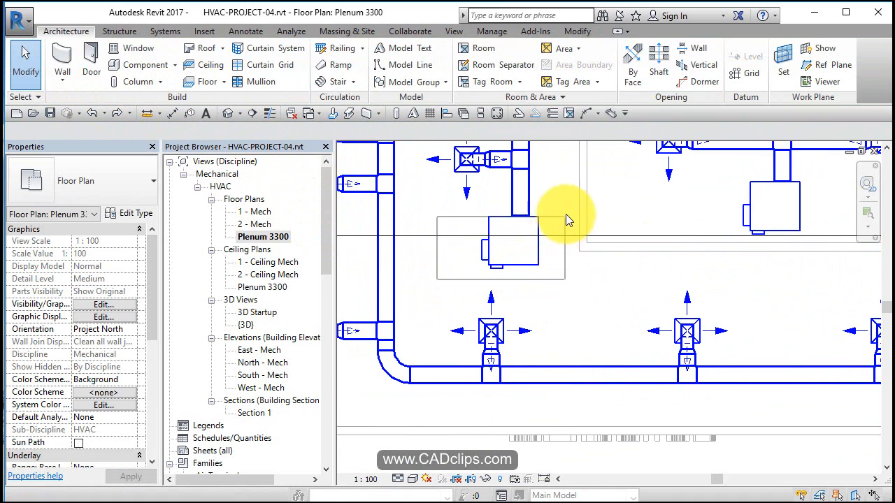
Draw a duct from the VAV unit at a 3000 offset to form a vertical riser.
click(511, 245)
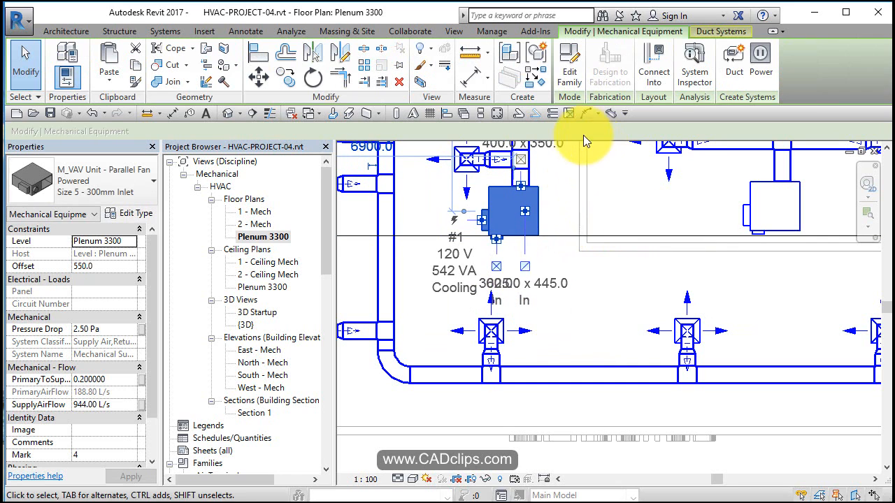
right_click(524, 210)
text(3000)
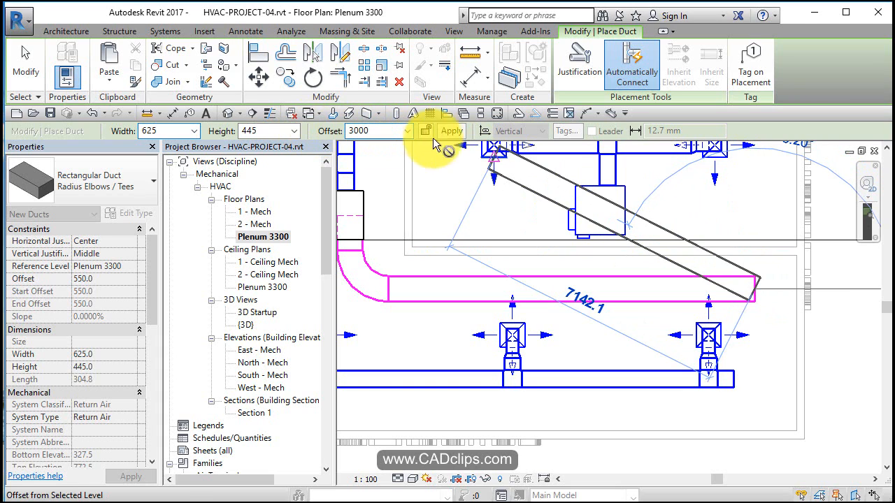
click(451, 130)
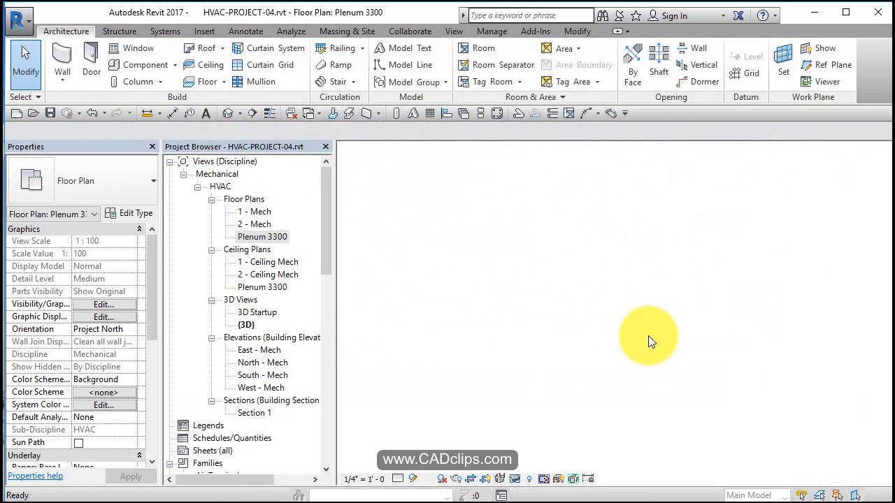
Orbit the {3D} view to inspect the return duct riser, then reopen Plenum 3300.
double_click(246, 324)
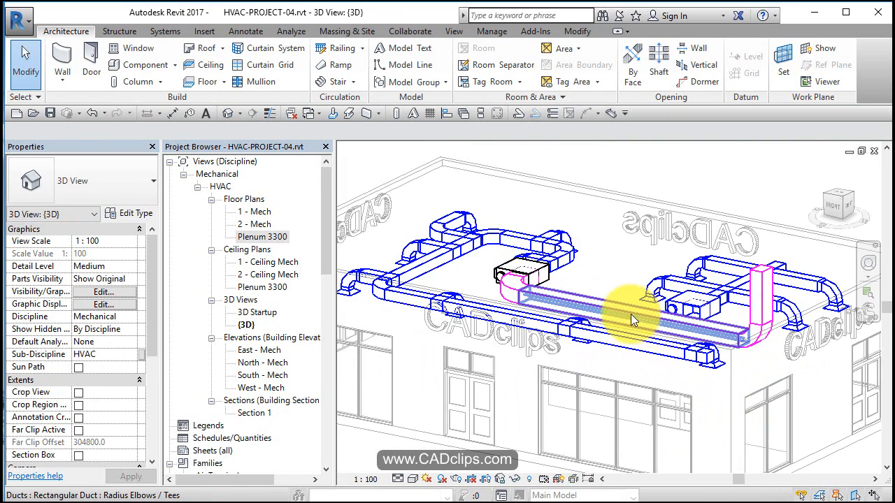
drag(633, 320, 664, 325)
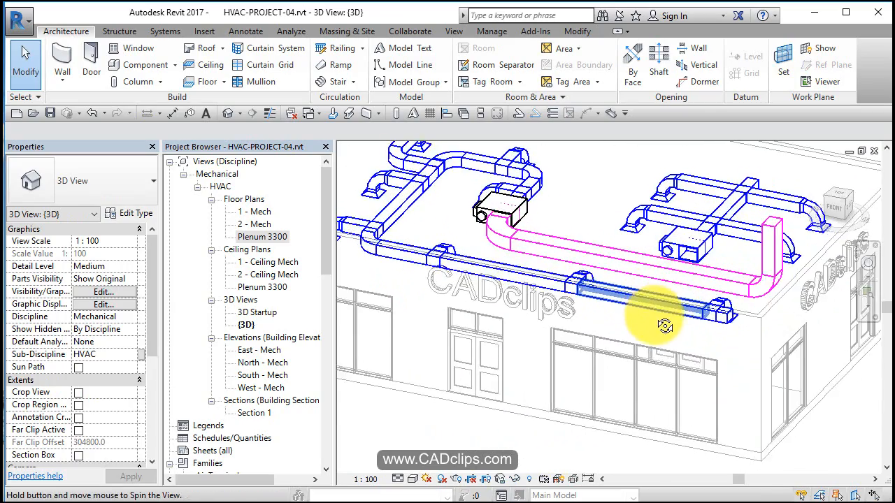
drag(664, 325, 818, 336)
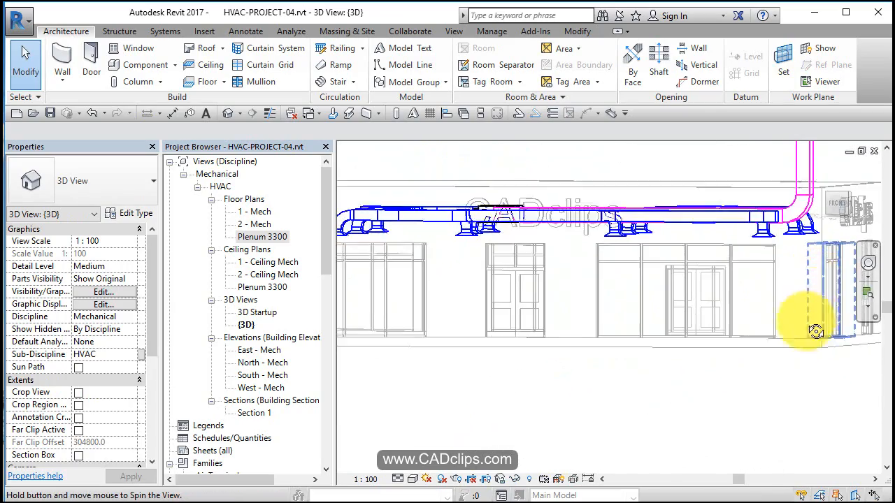
drag(816, 332, 682, 308)
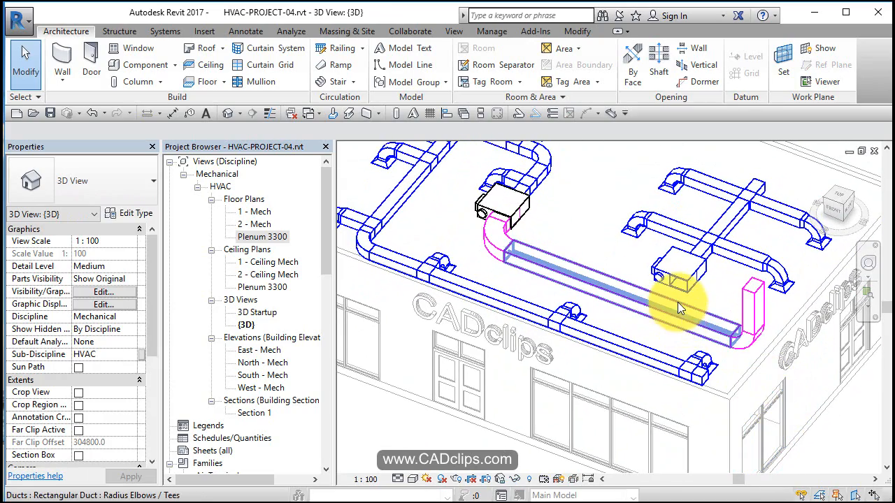
click(671, 280)
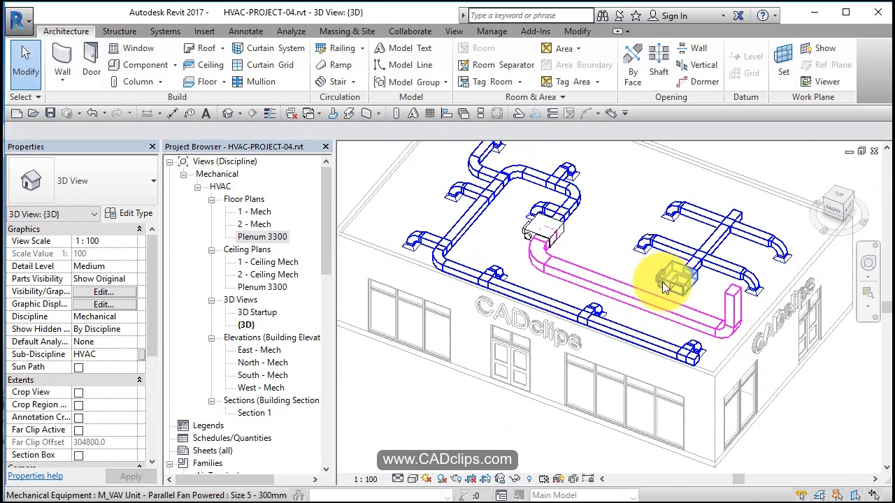
double_click(262, 236)
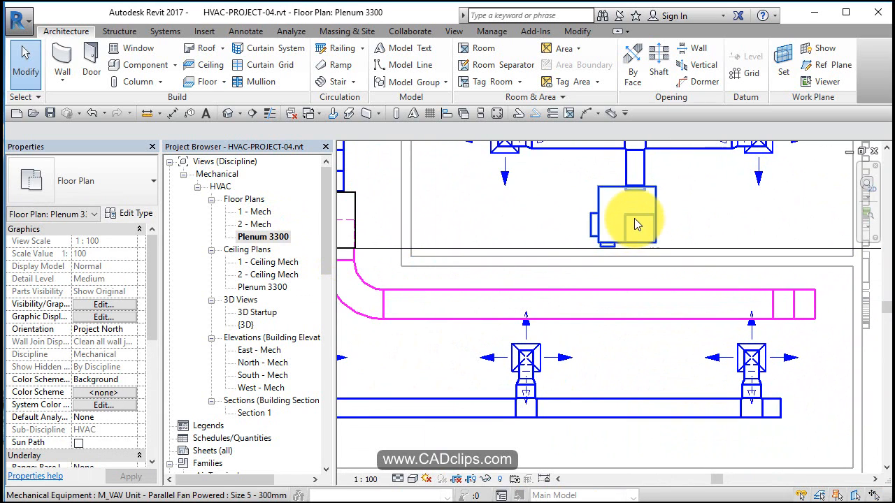
Connect the second VAV unit down into the magenta return-air duct.
right_click(625, 216)
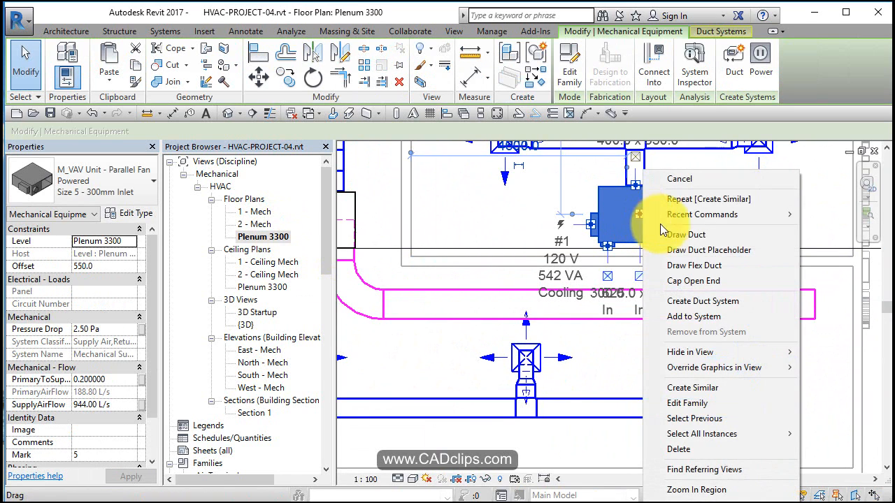
click(686, 235)
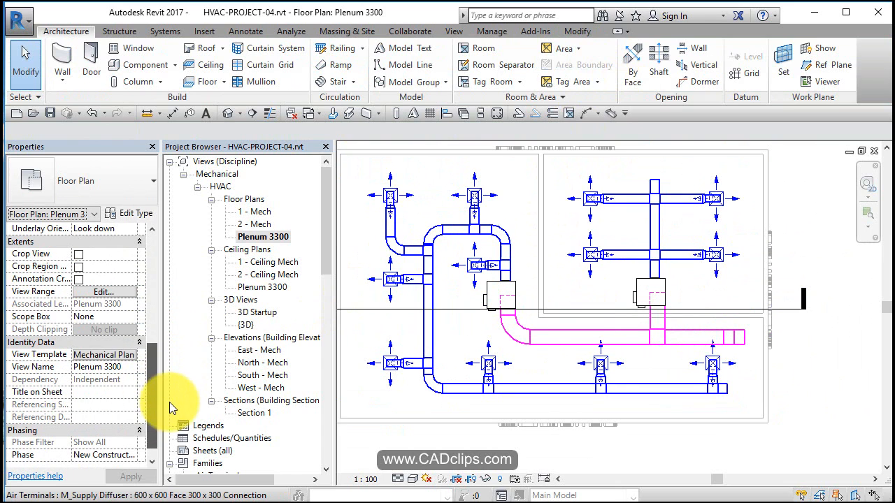
click(103, 354)
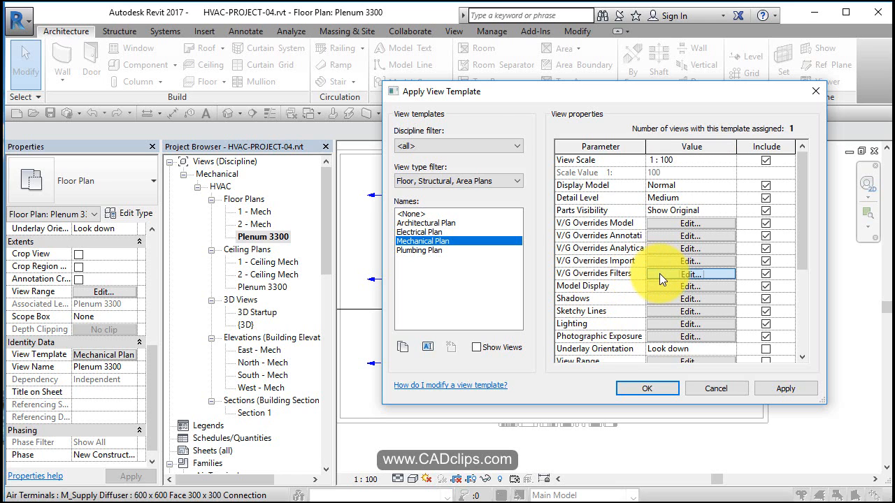
click(691, 273)
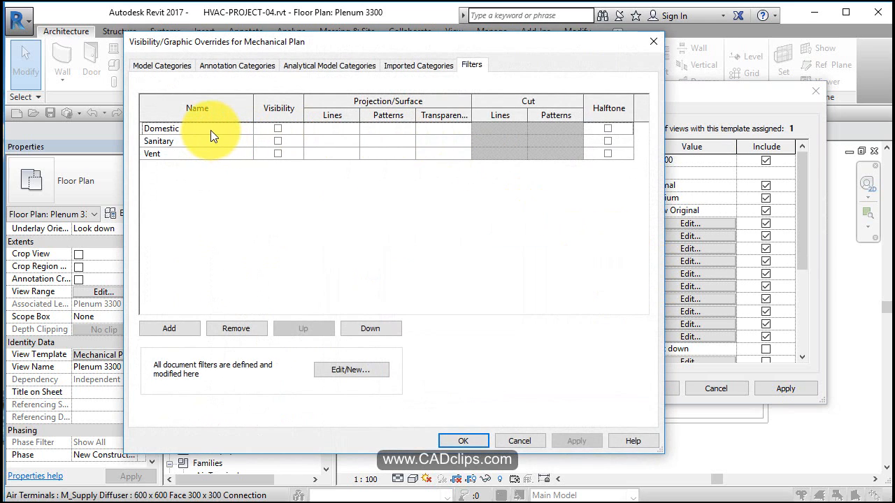
click(162, 127)
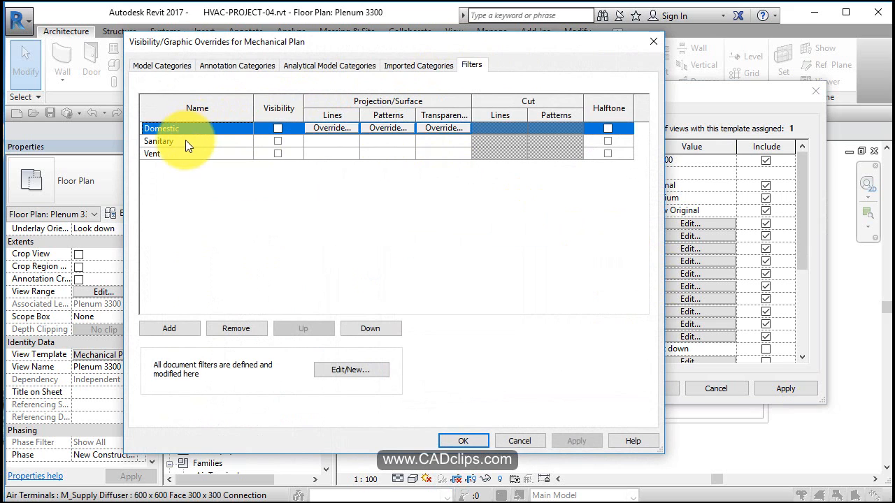
click(152, 153)
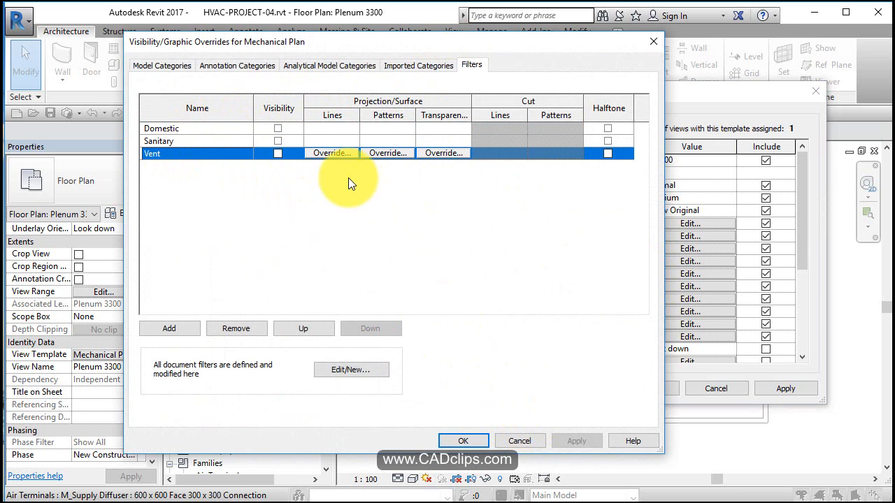
click(463, 441)
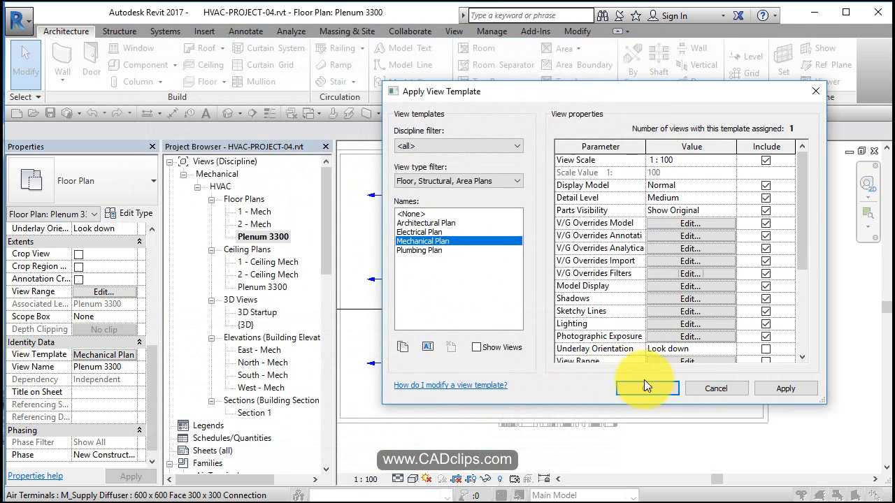
click(647, 388)
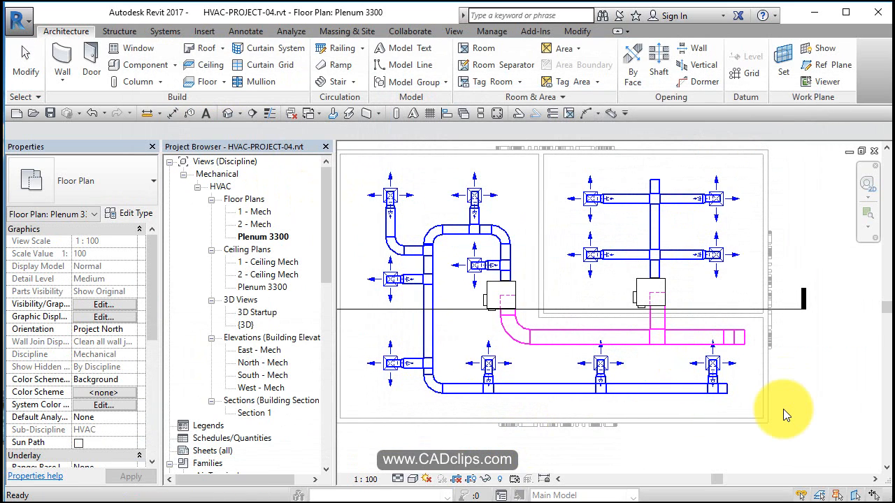
mouse_move(300, 305)
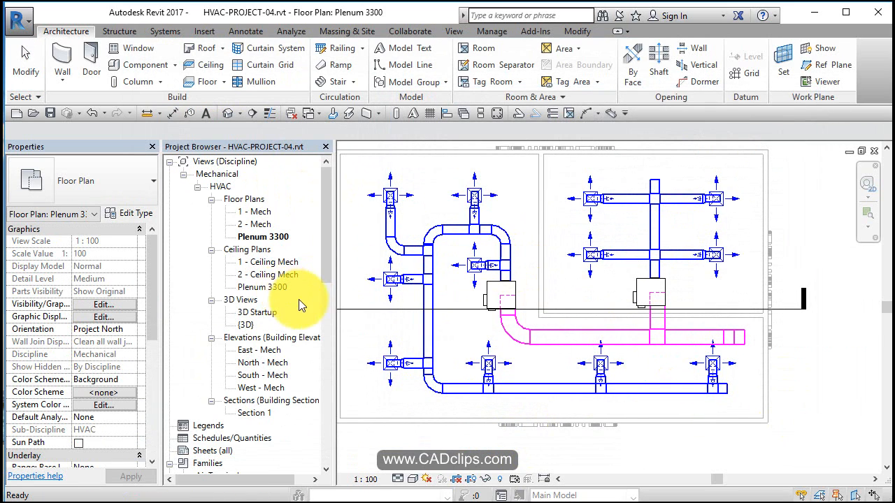
Browse to the Duct Systems family types and select Supply Air to view its properties.
scroll(down, 3)
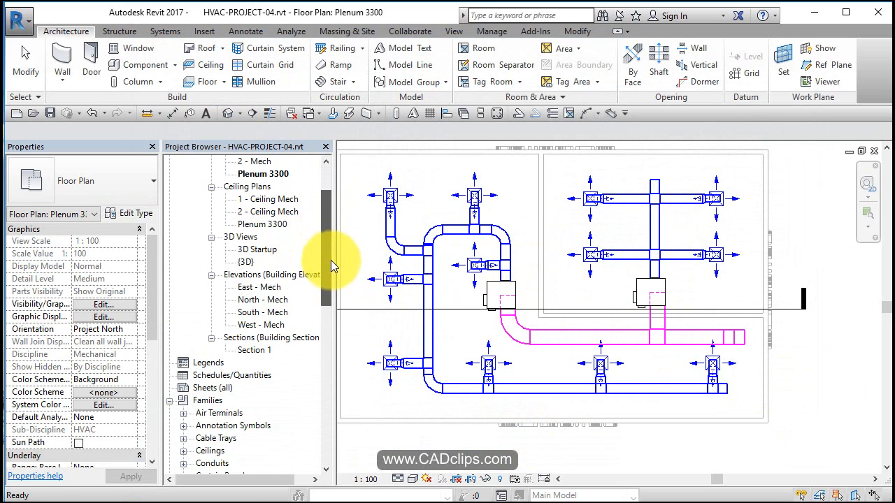
scroll(down, 3)
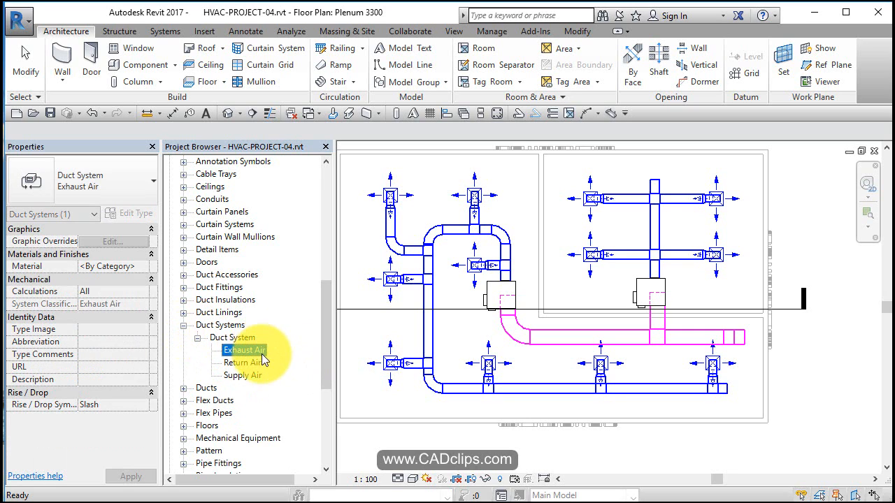
click(243, 376)
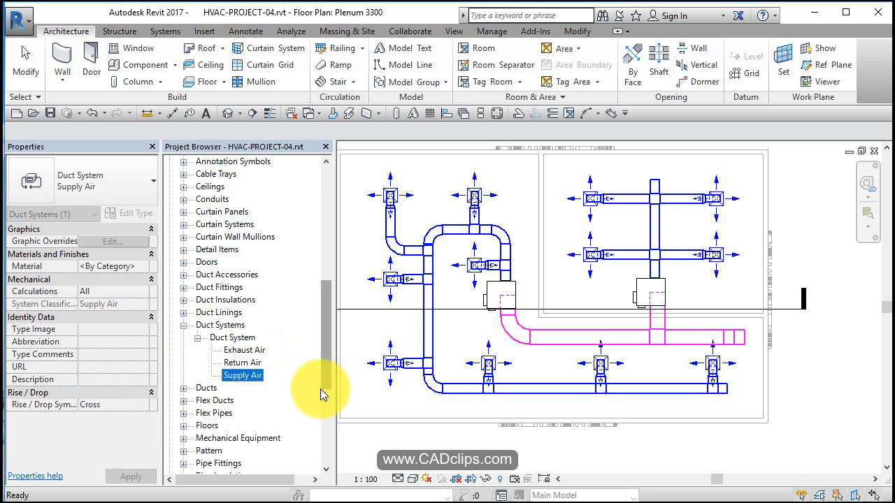
mouse_move(287, 381)
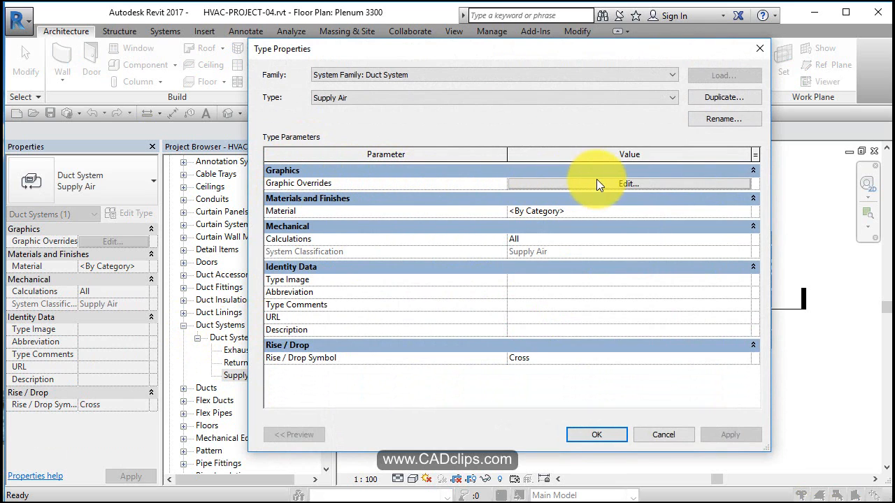
click(627, 183)
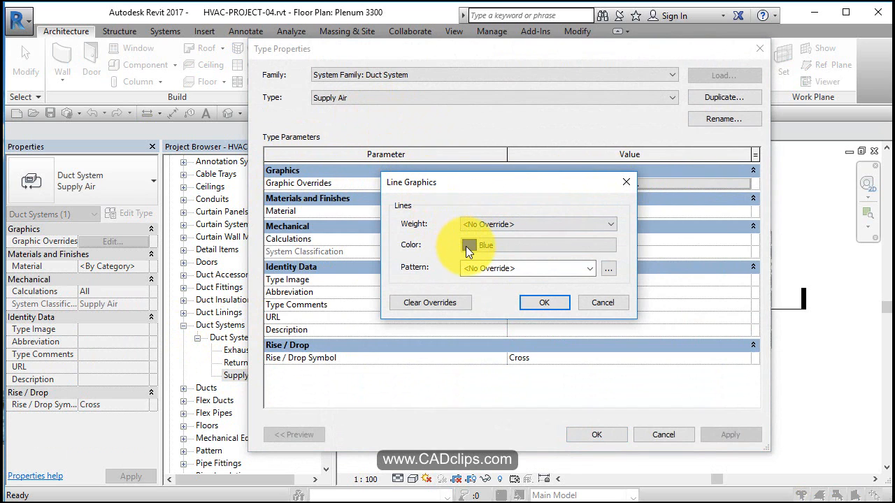
click(602, 302)
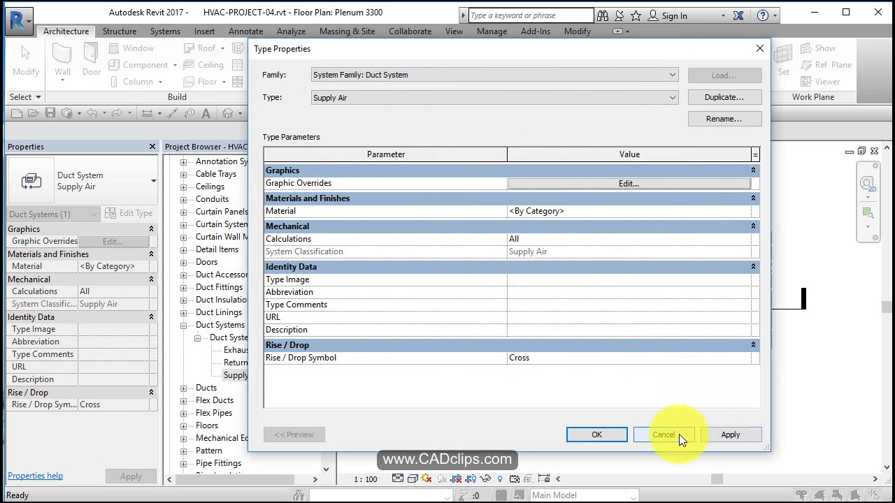
click(662, 434)
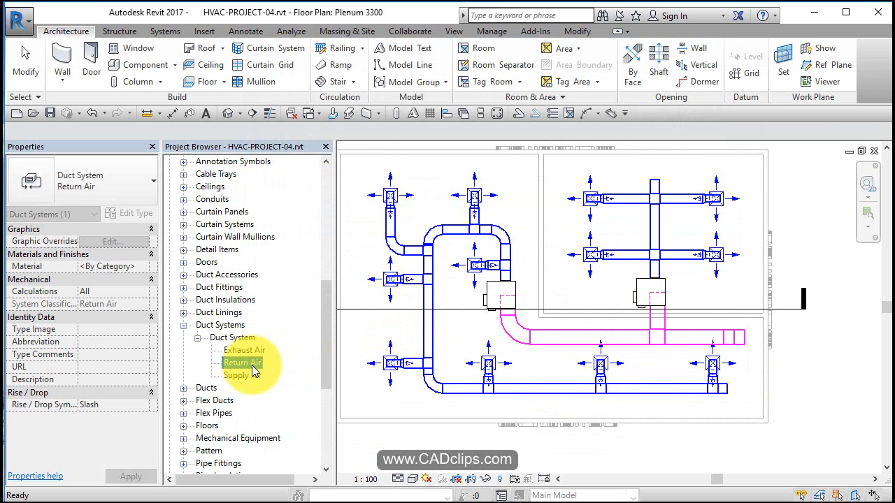
Change the Return Air type's graphic override line color from magenta to red.
right_click(243, 362)
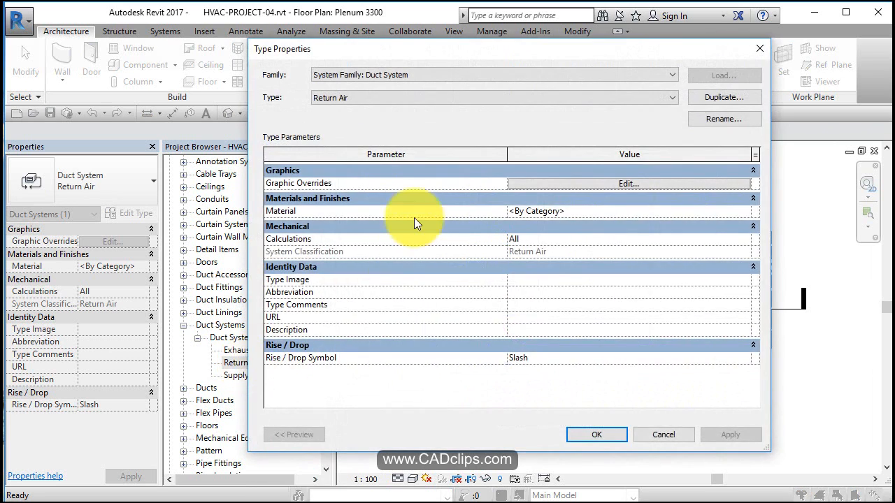
click(627, 183)
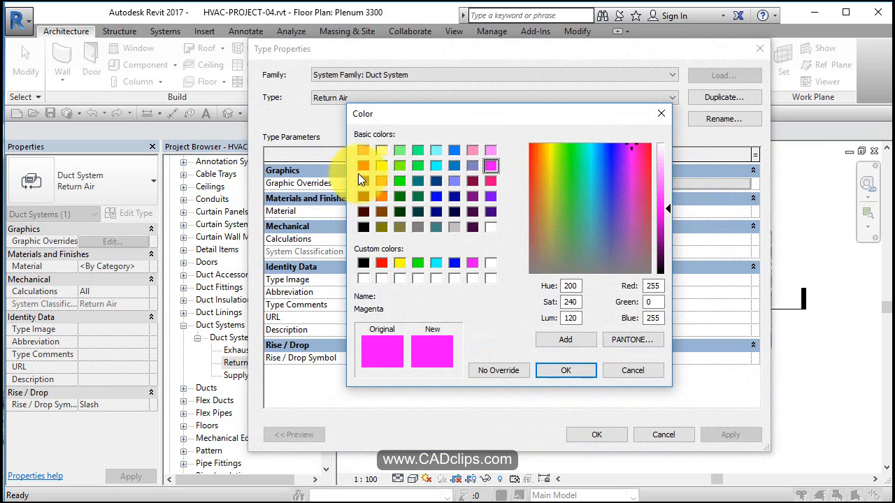
click(363, 166)
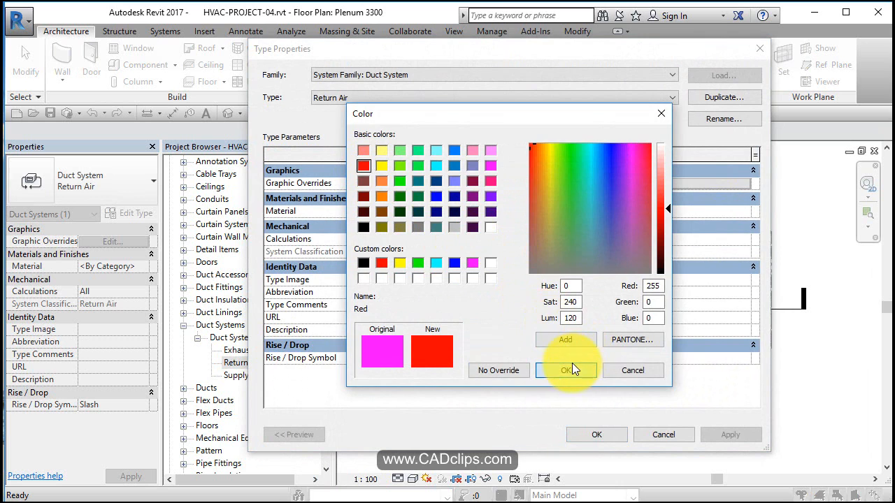
click(566, 371)
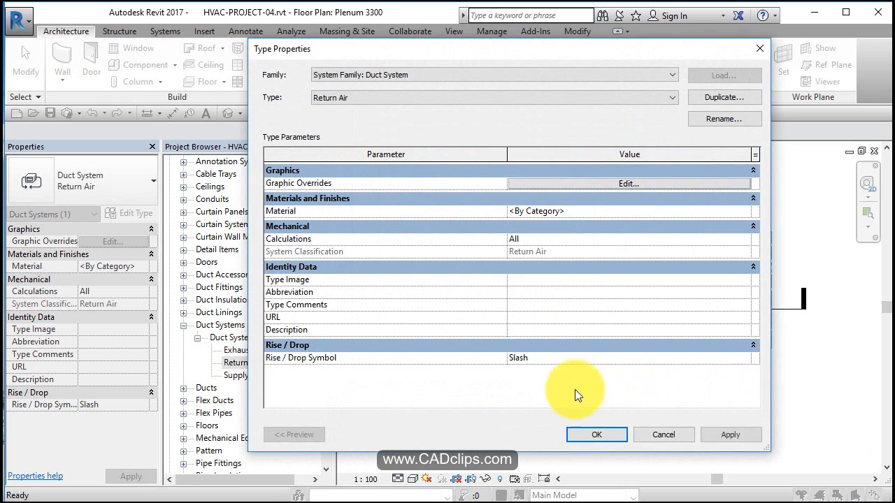
click(596, 434)
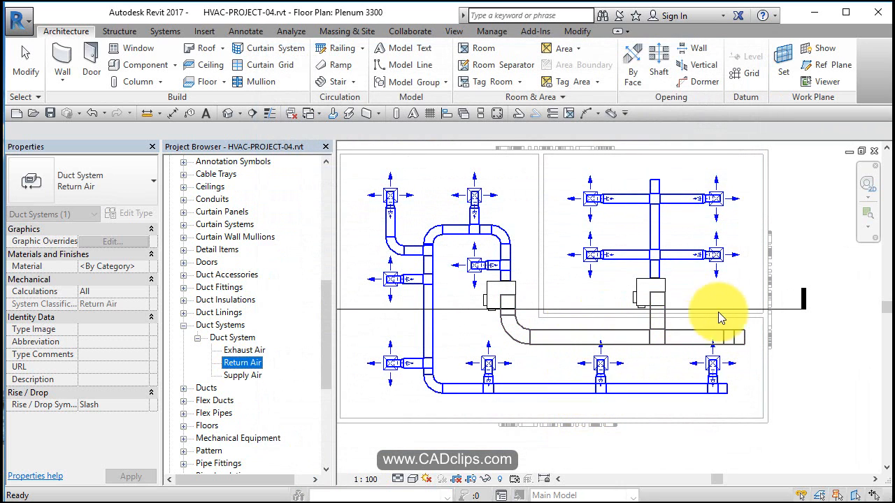
click(692, 336)
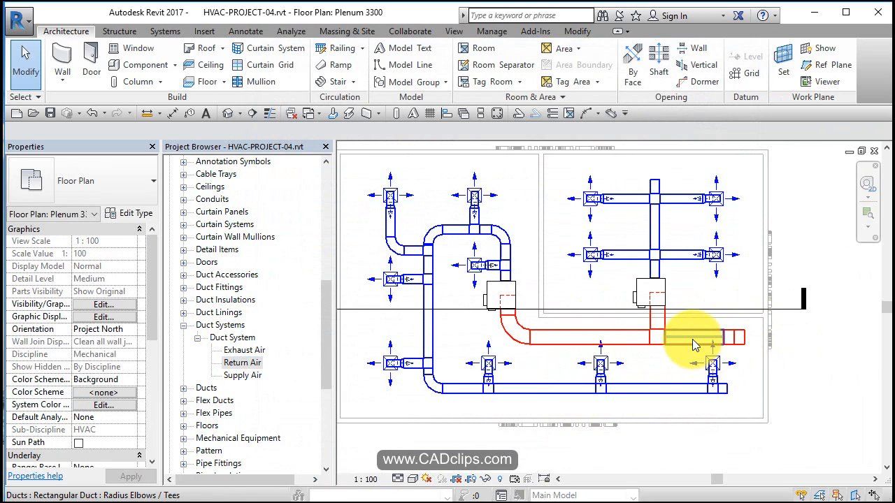
mouse_move(695, 342)
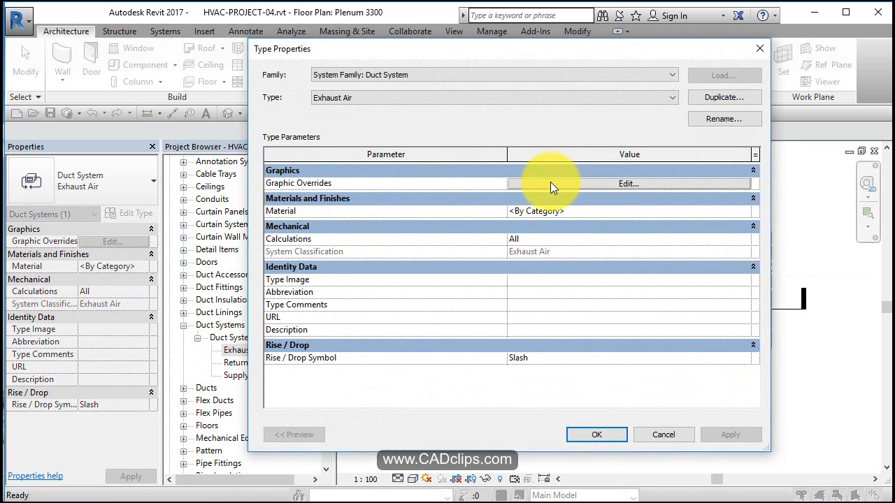
click(628, 183)
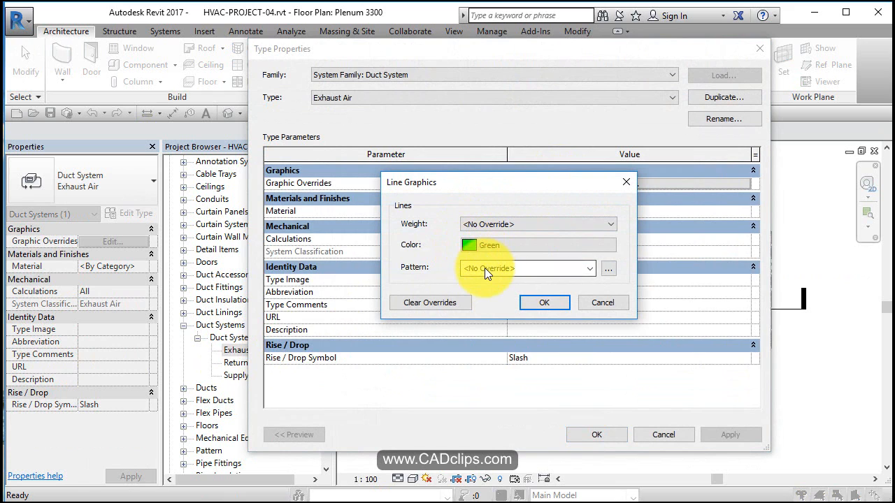
click(602, 302)
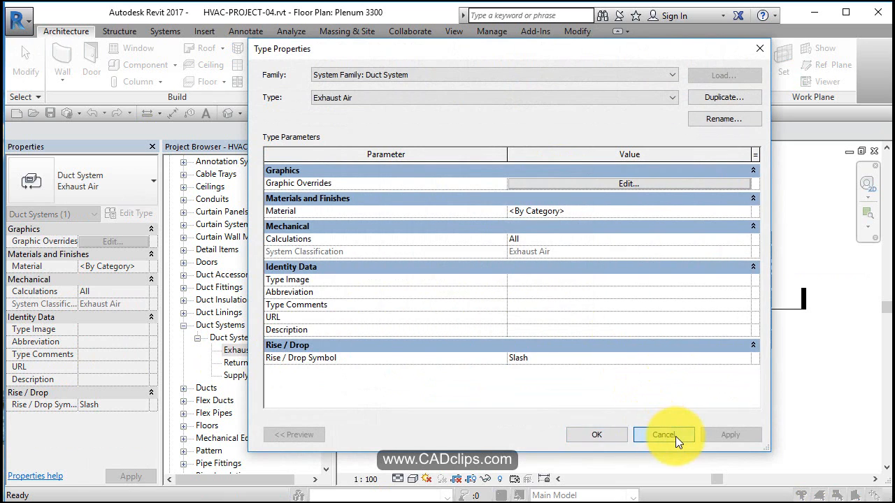
click(663, 434)
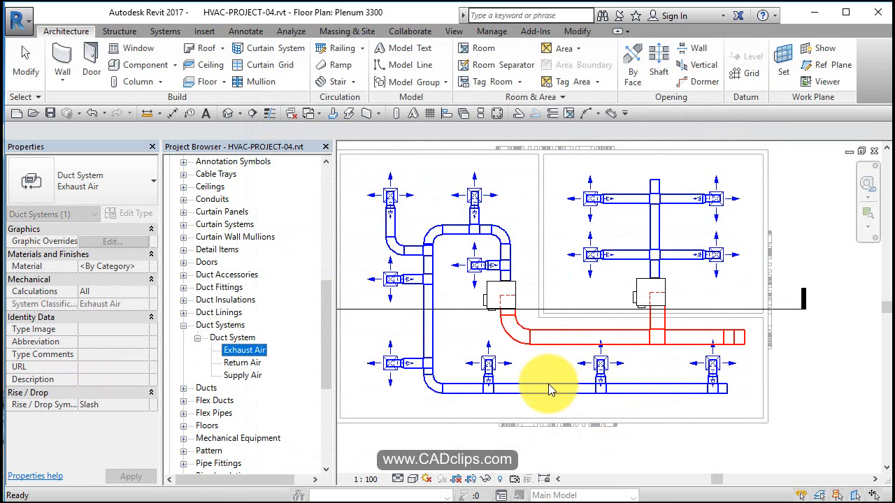
click(549, 389)
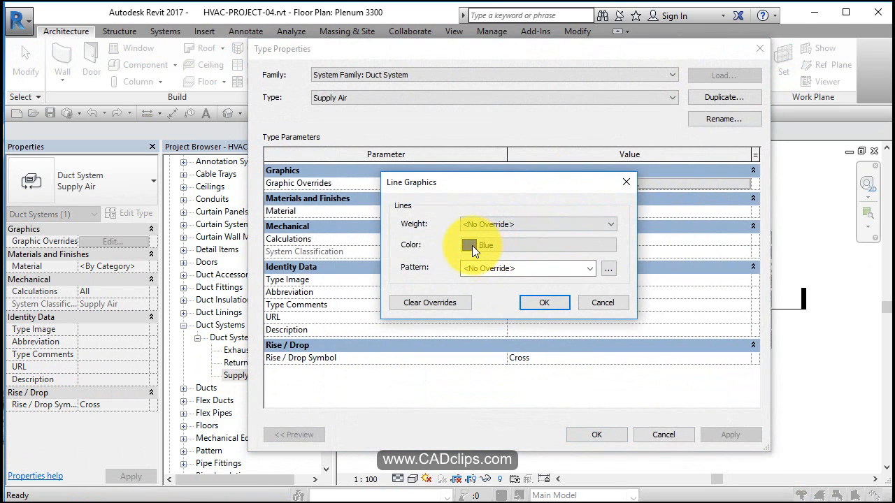
click(589, 268)
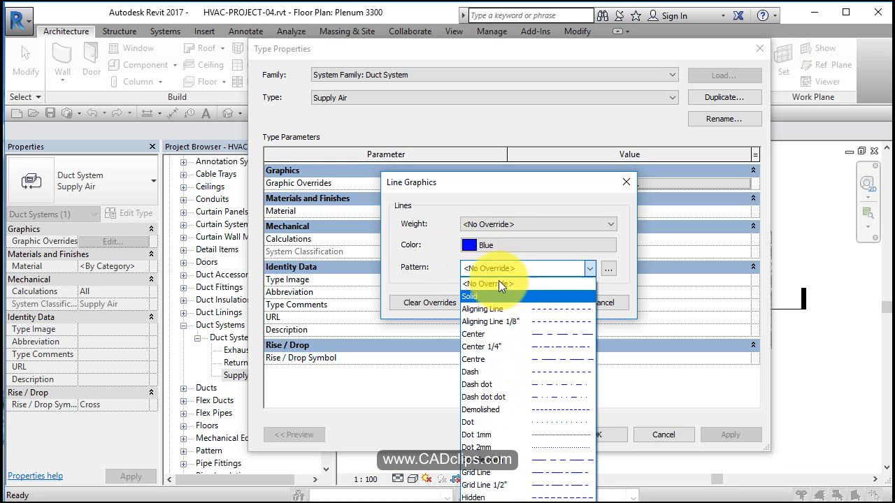
click(489, 284)
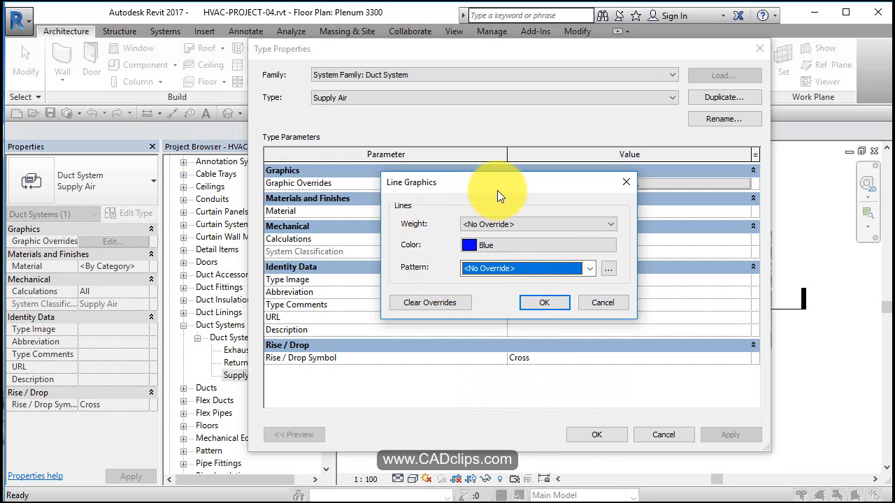
click(589, 268)
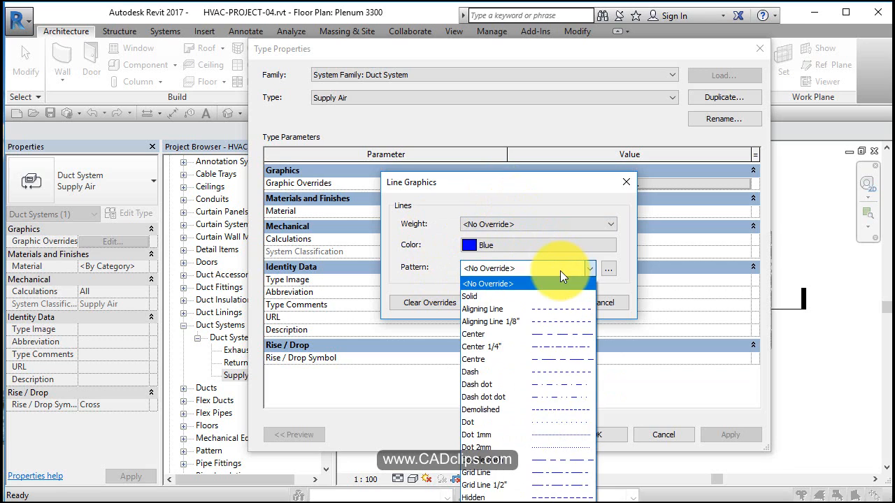
click(487, 283)
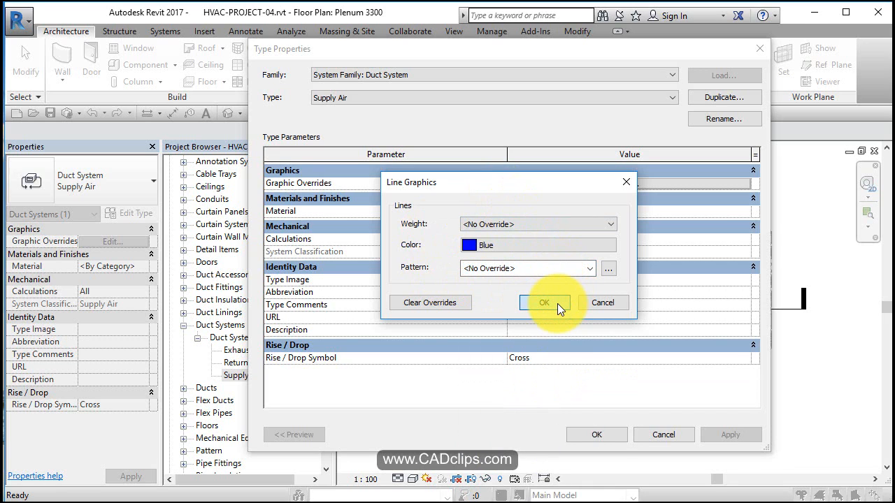
click(544, 301)
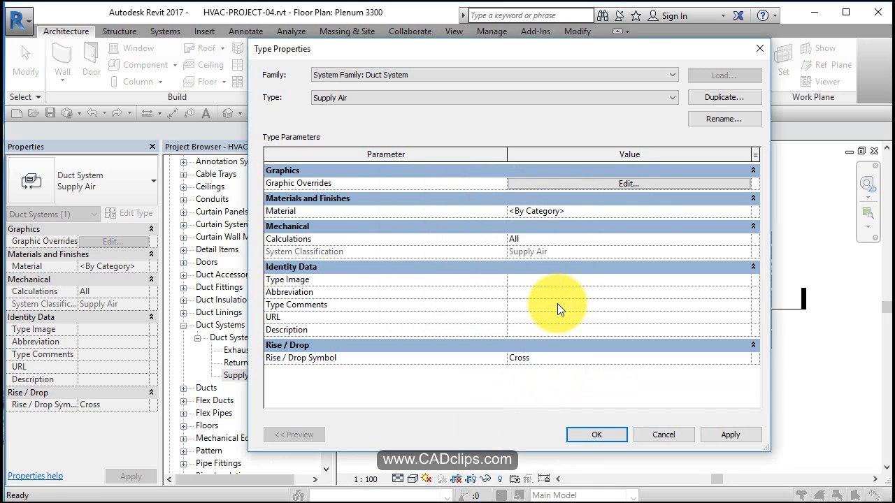
mouse_move(596, 434)
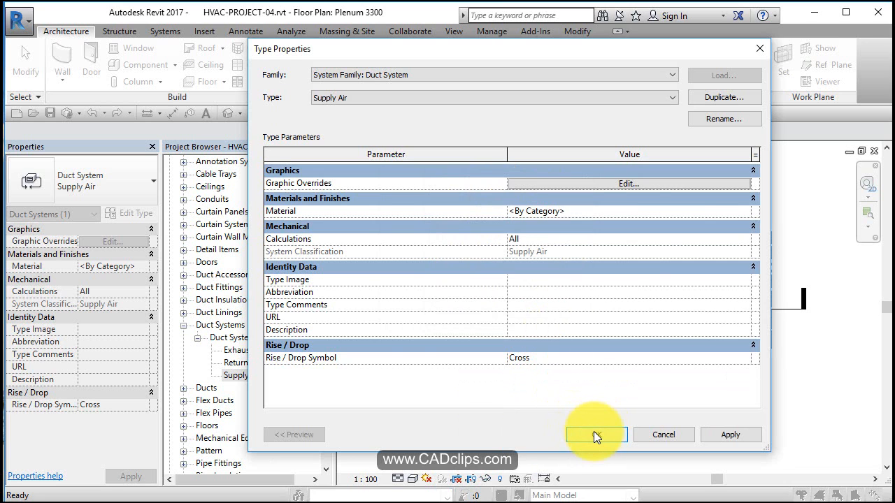
click(595, 435)
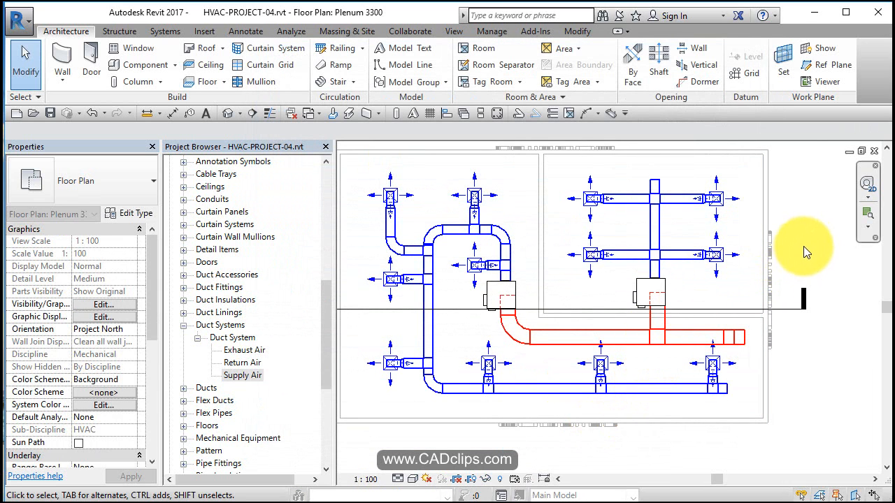
mouse_move(806, 262)
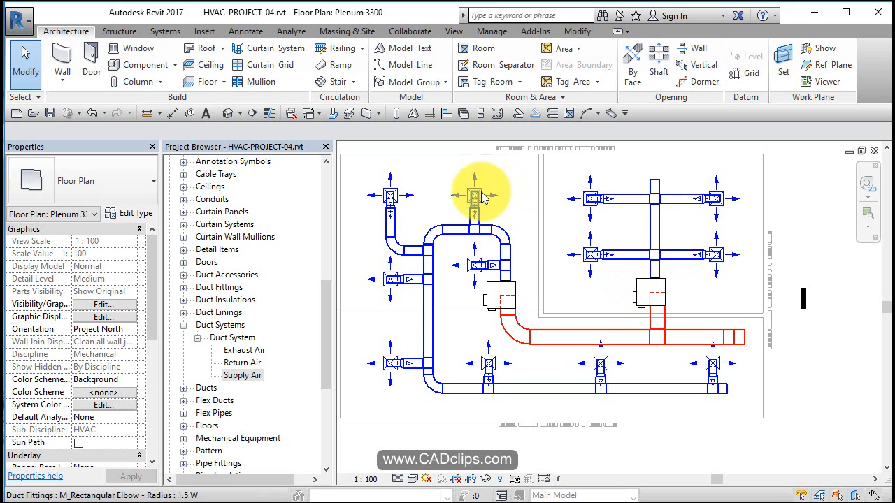
mouse_move(615, 328)
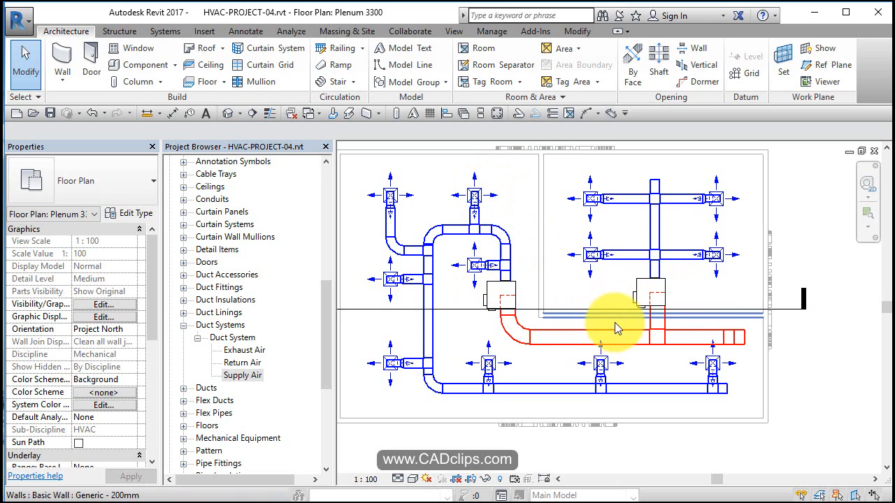